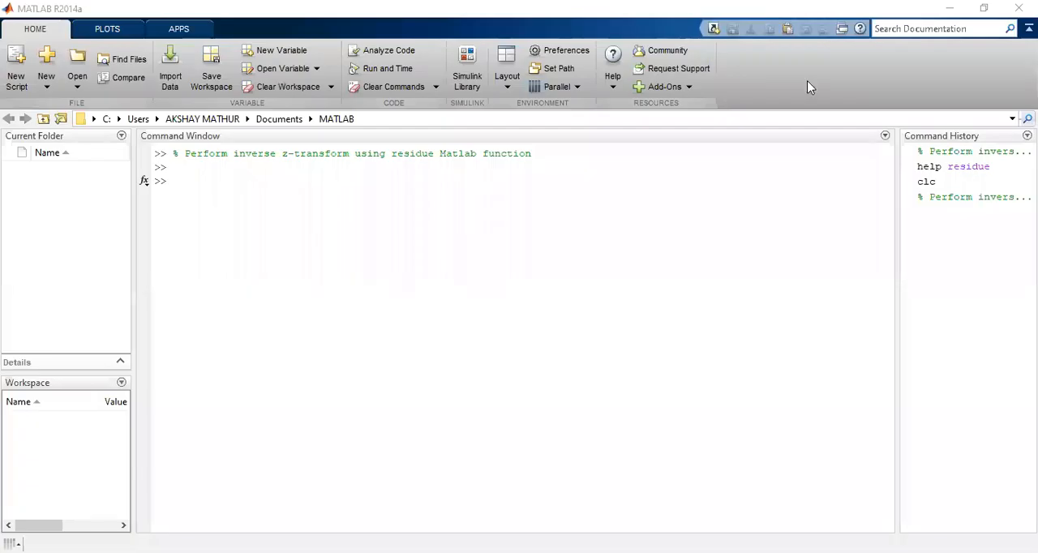
pyautogui.moveTo(545, 286)
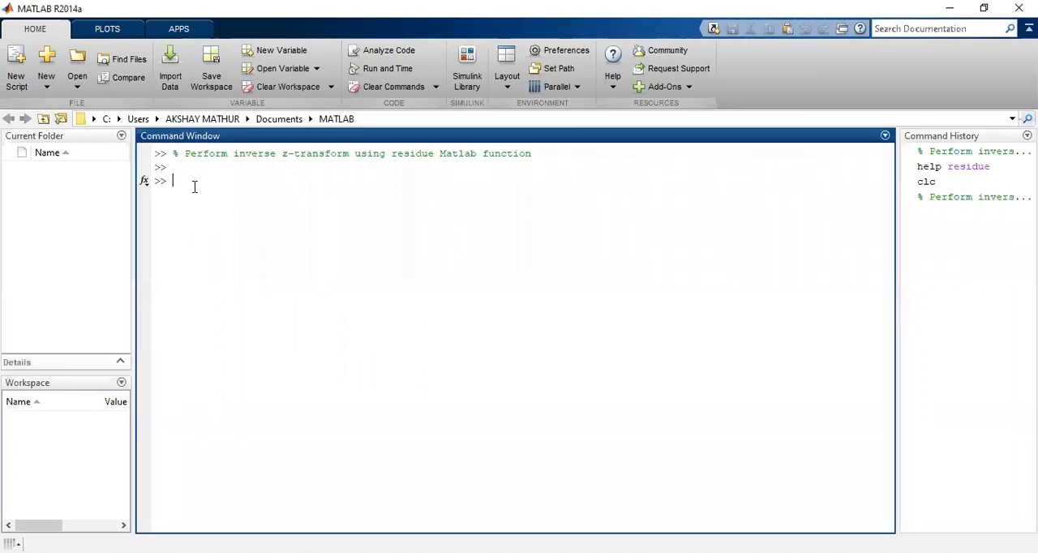
# Step: Run 'help residue' and scroll through the partial-fraction expansion help text
pyautogui.write('h')
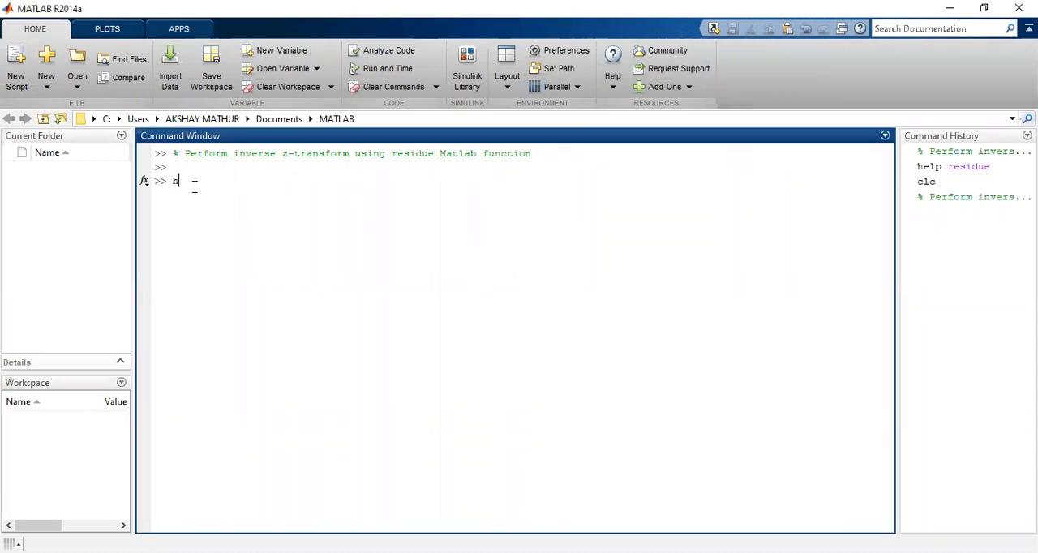
pyautogui.write('help')
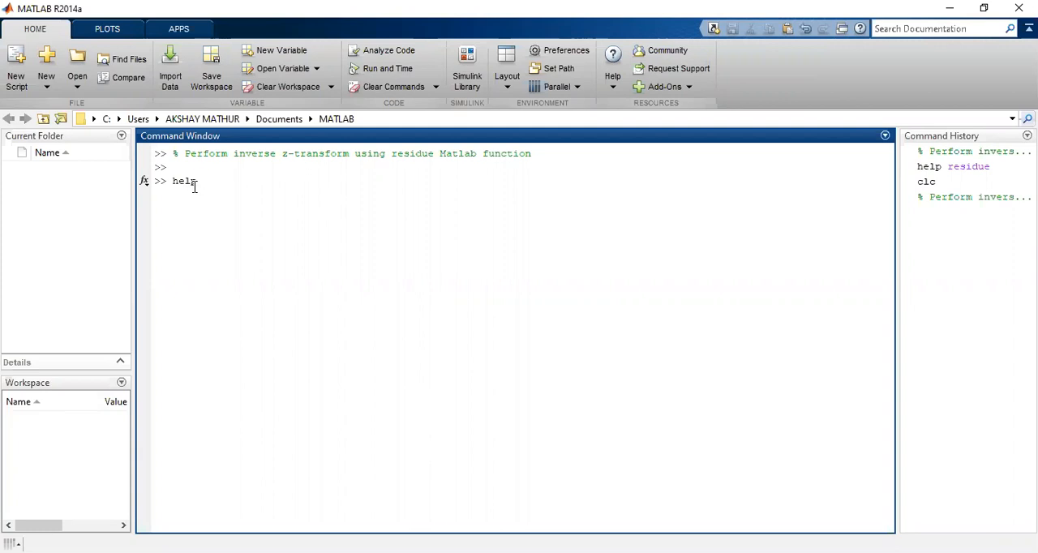
pyautogui.write('tre')
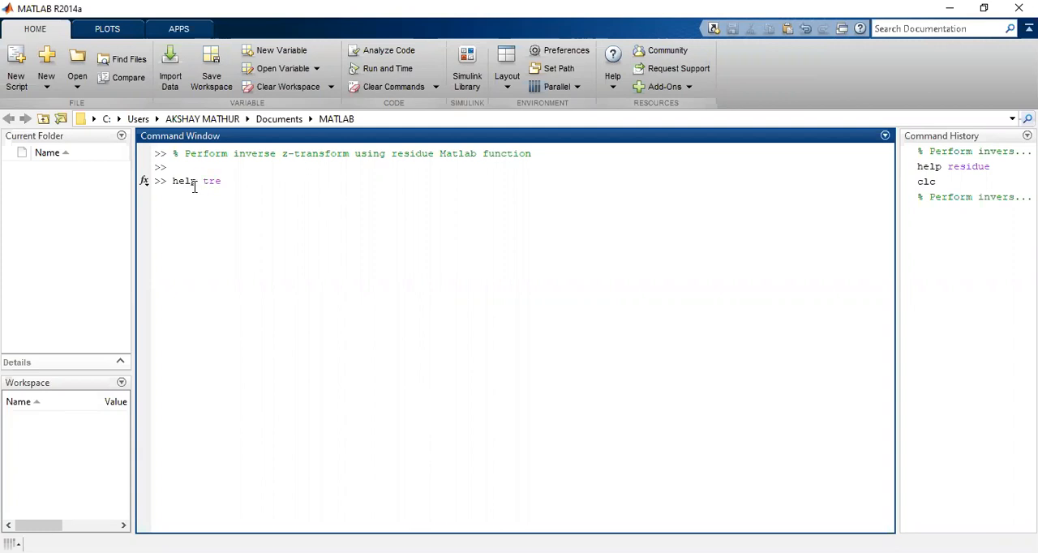
pyautogui.write('resi')
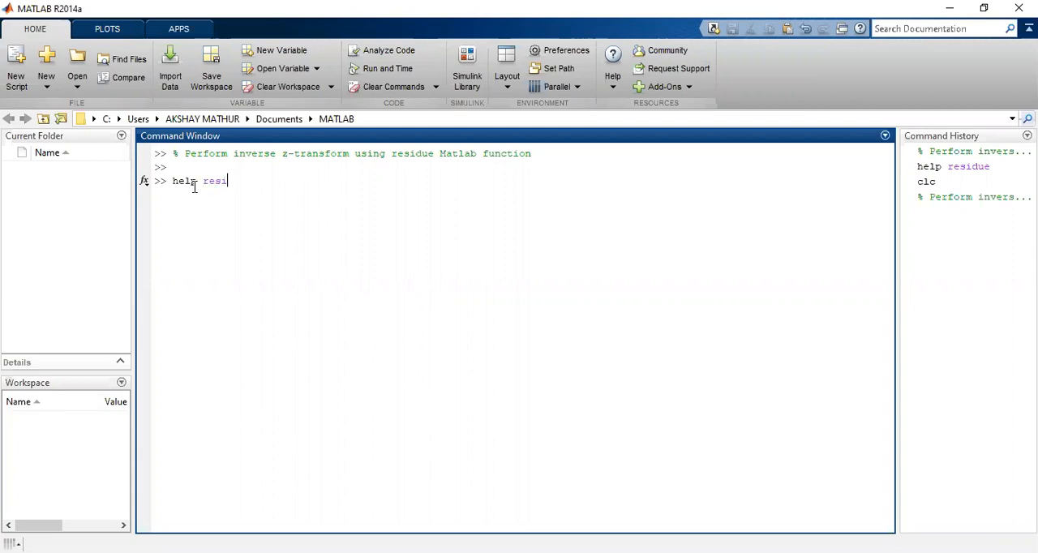
pyautogui.press('Return')
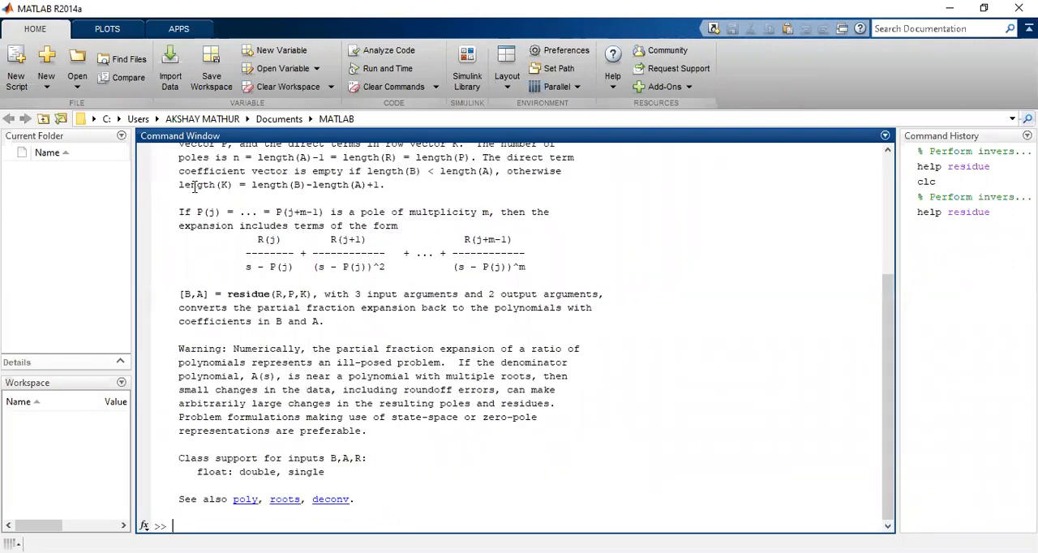
pyautogui.scroll(3)
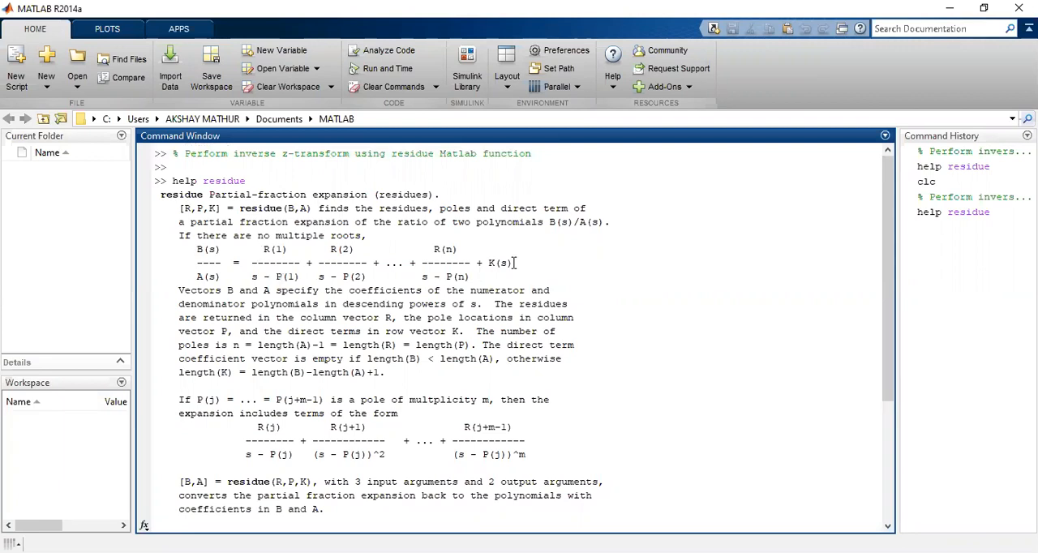
pyautogui.moveTo(824, 295)
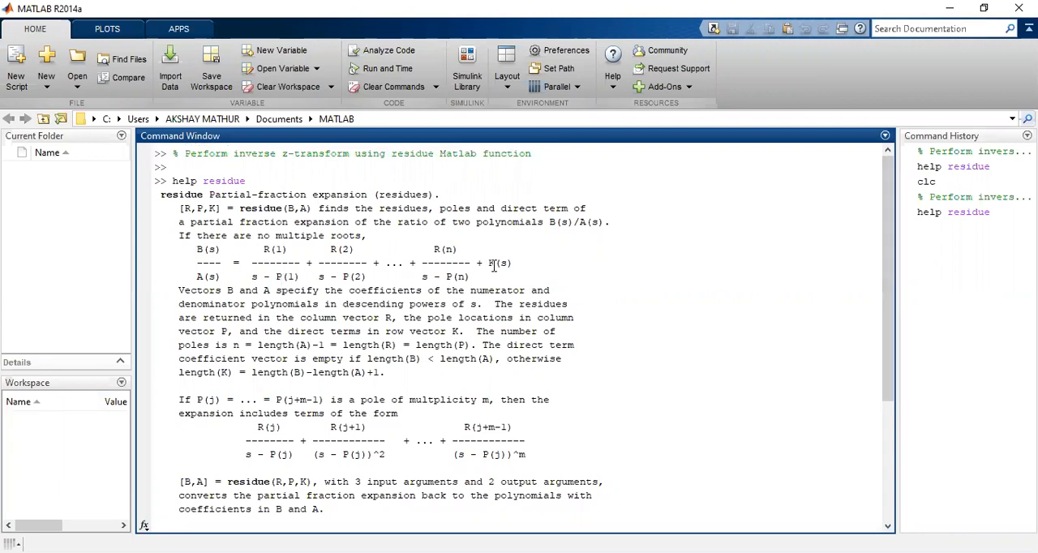
pyautogui.moveTo(889, 285)
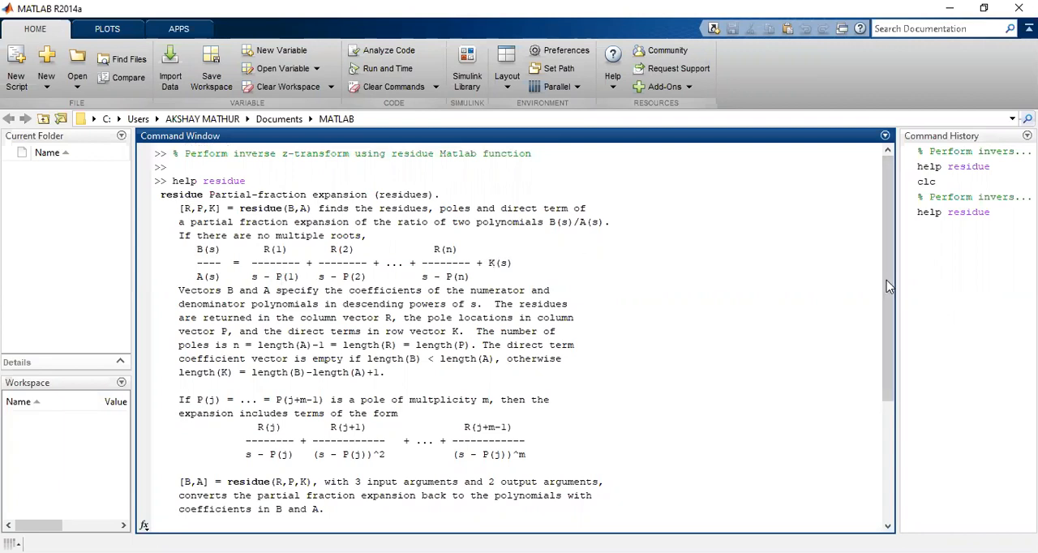
pyautogui.scroll(-3)
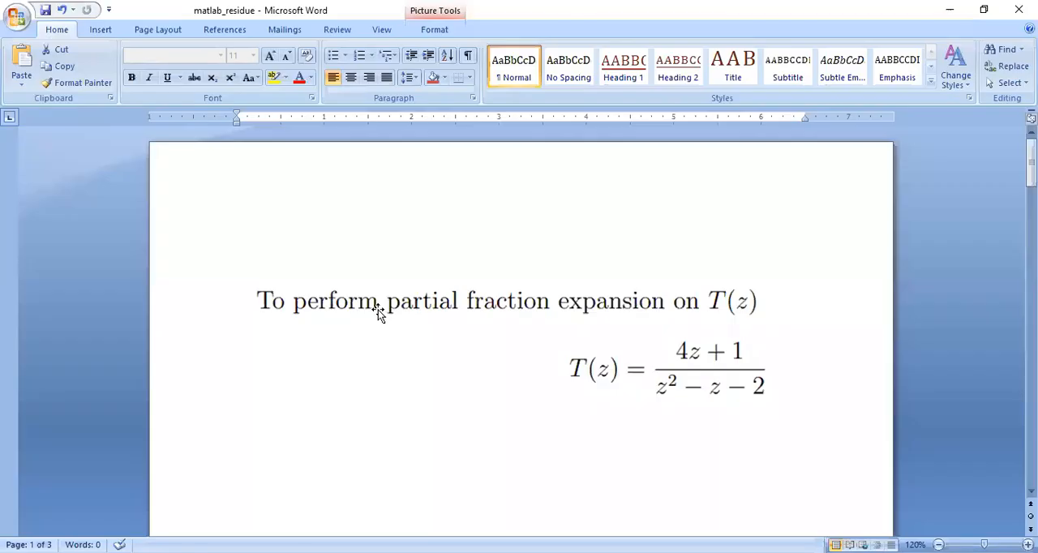
pyautogui.moveTo(314, 327)
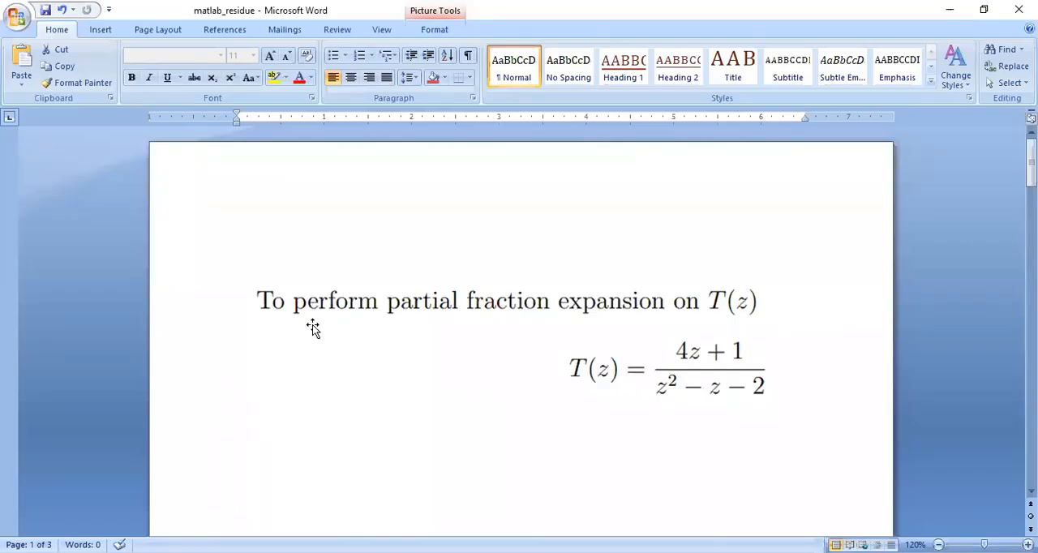
pyautogui.moveTo(603, 314)
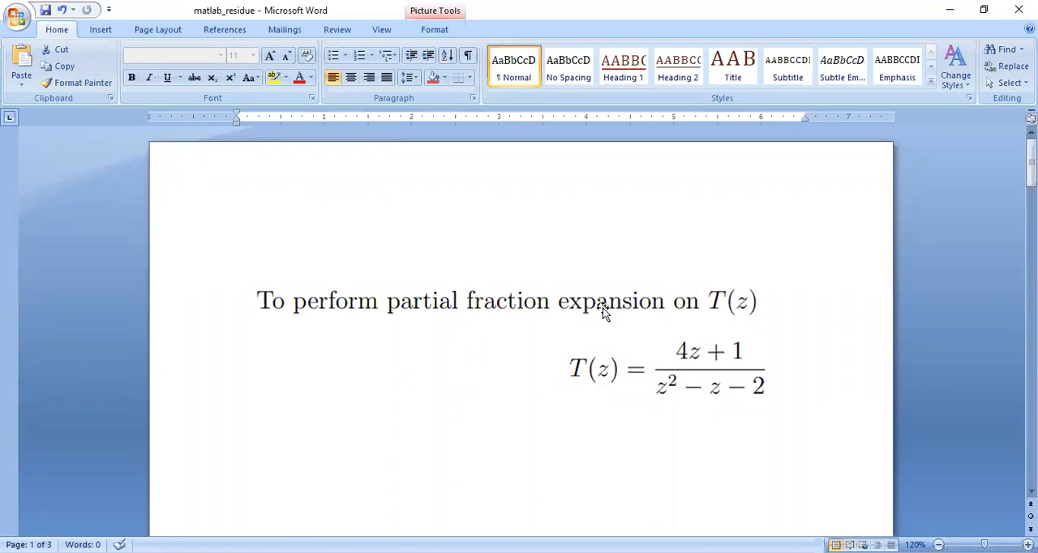
pyautogui.moveTo(754, 313)
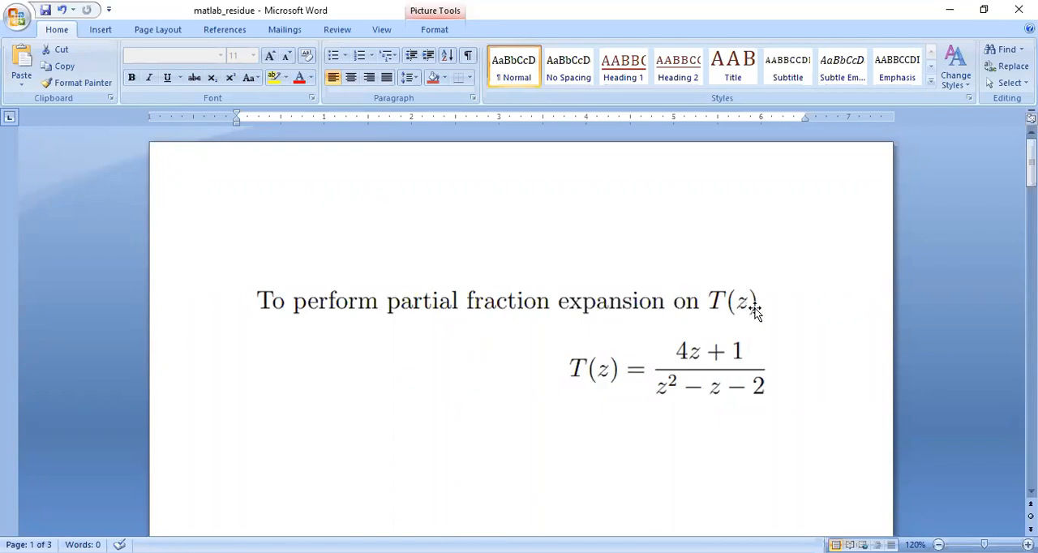
pyautogui.moveTo(765, 310)
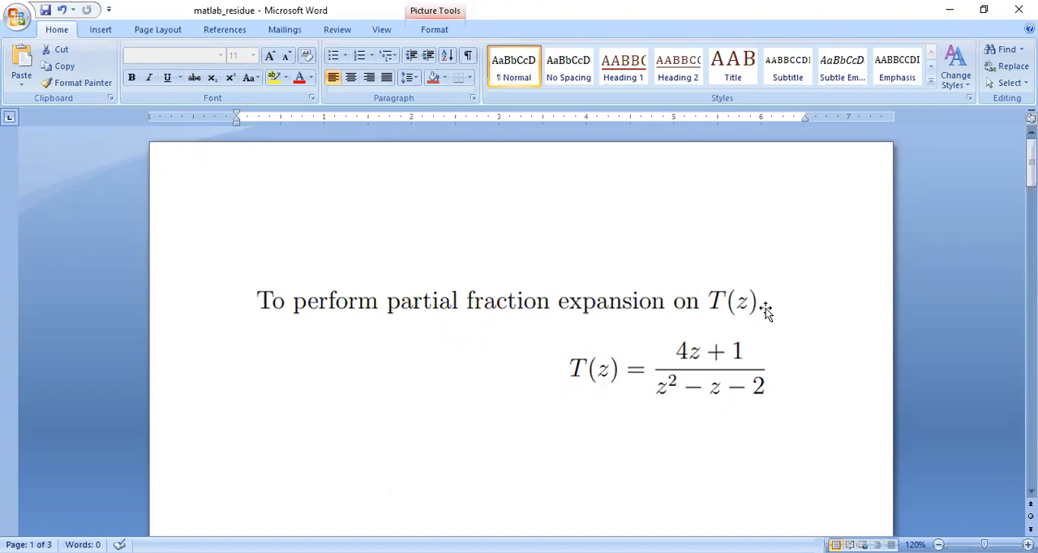
pyautogui.moveTo(631, 407)
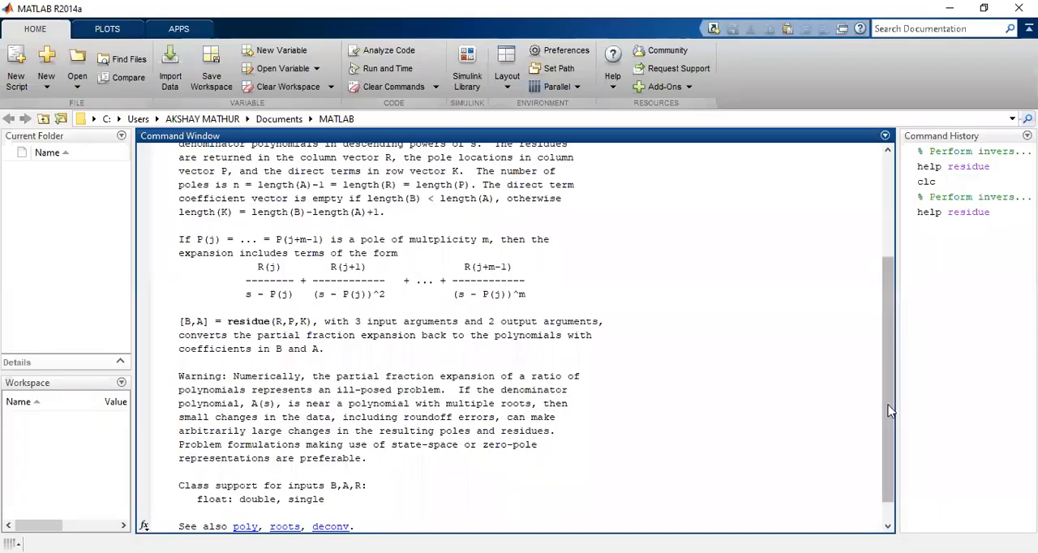
# Step: Define the numerator coefficients num = [4 1]
pyautogui.scroll(-3)
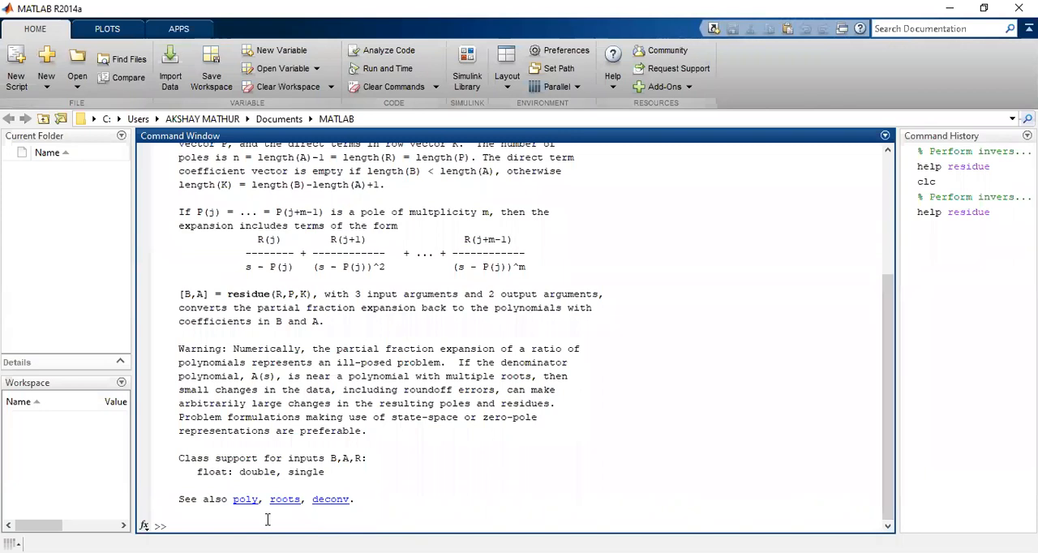
pyautogui.write('nu')
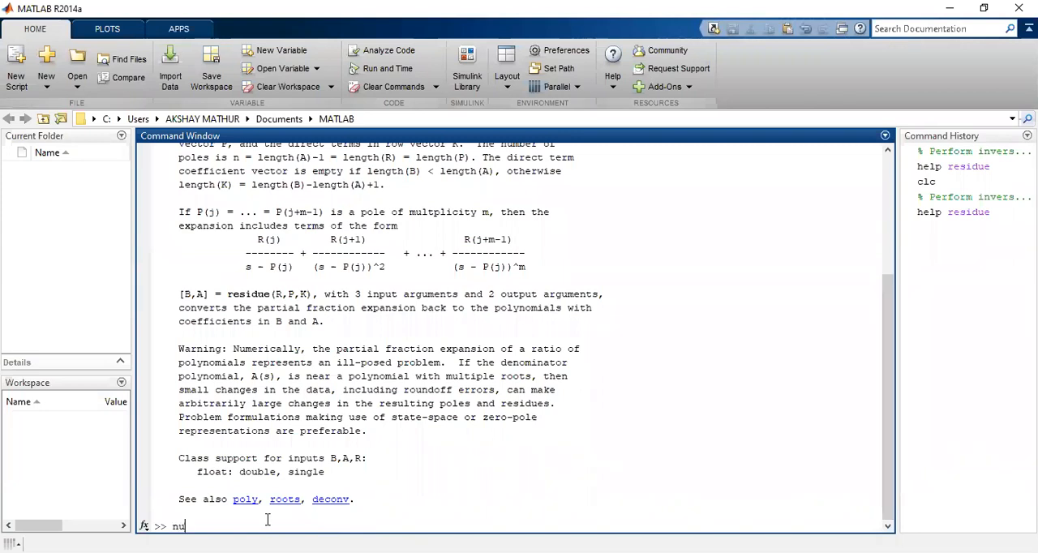
pyautogui.write('m=')
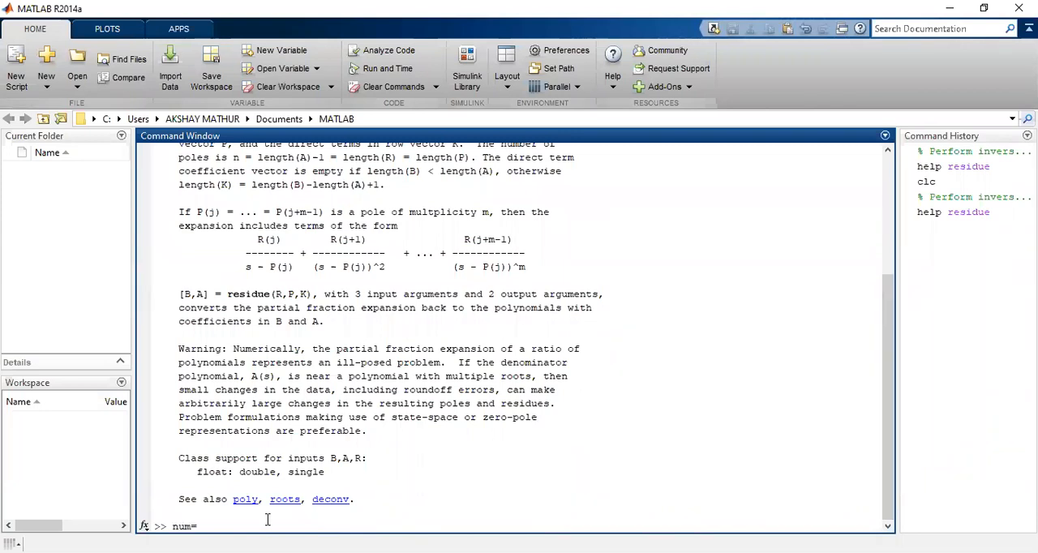
pyautogui.write('[4')
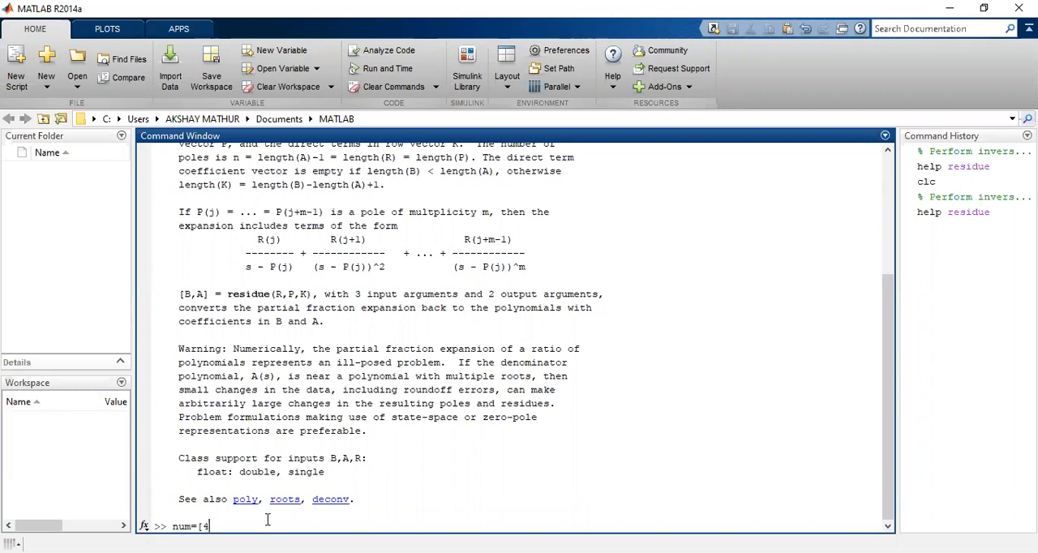
pyautogui.write('1];')
pyautogui.write('de')
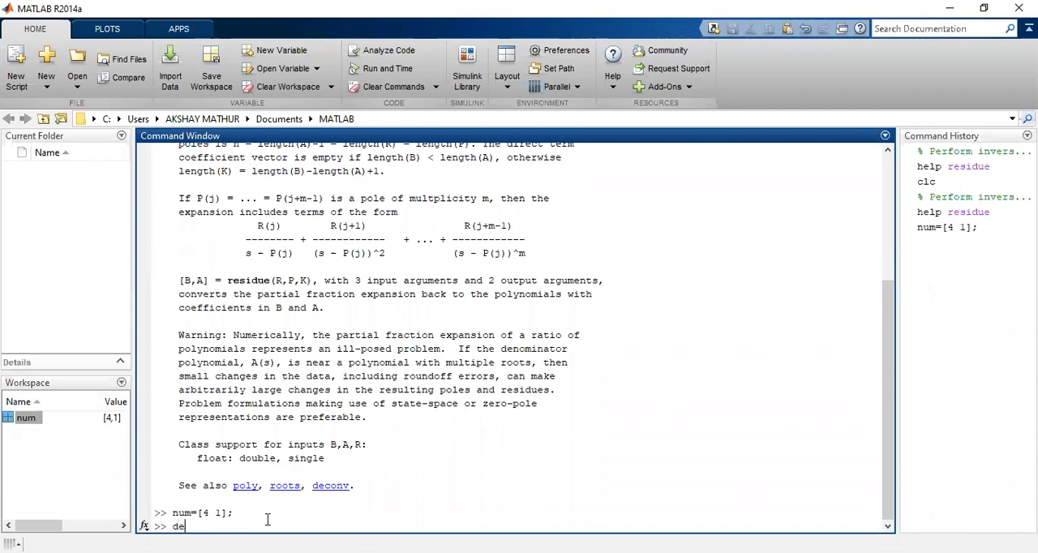
# Step: Define the denominator coefficients den = [1 -1 -2], echoed in the Command Window
pyautogui.write('n=')
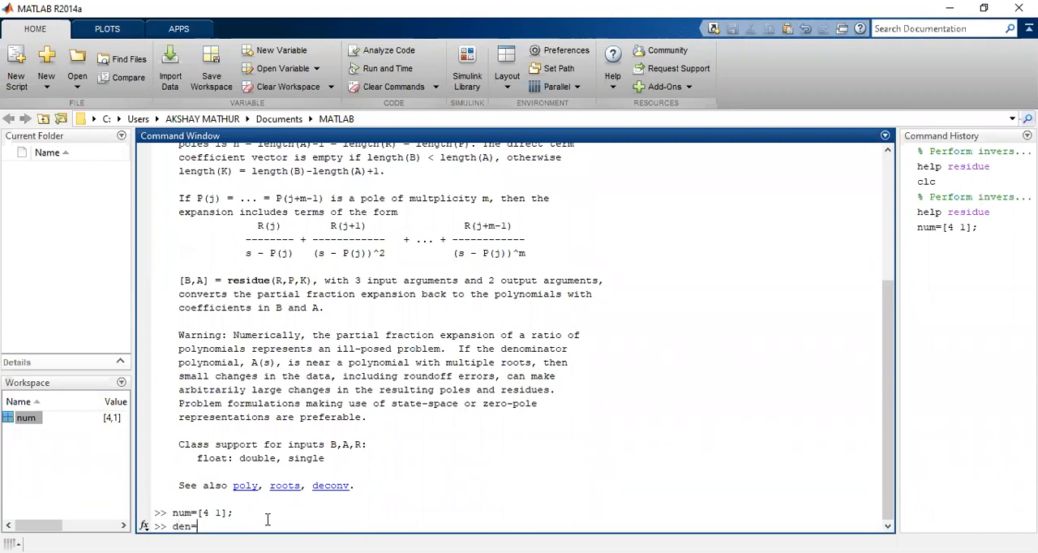
pyautogui.write('[1')
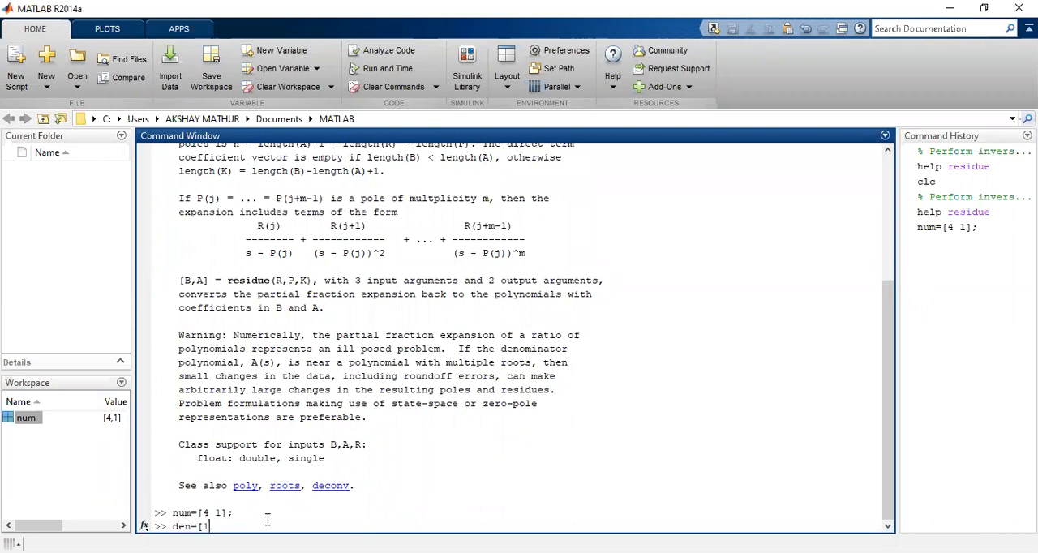
pyautogui.write('-1 -')
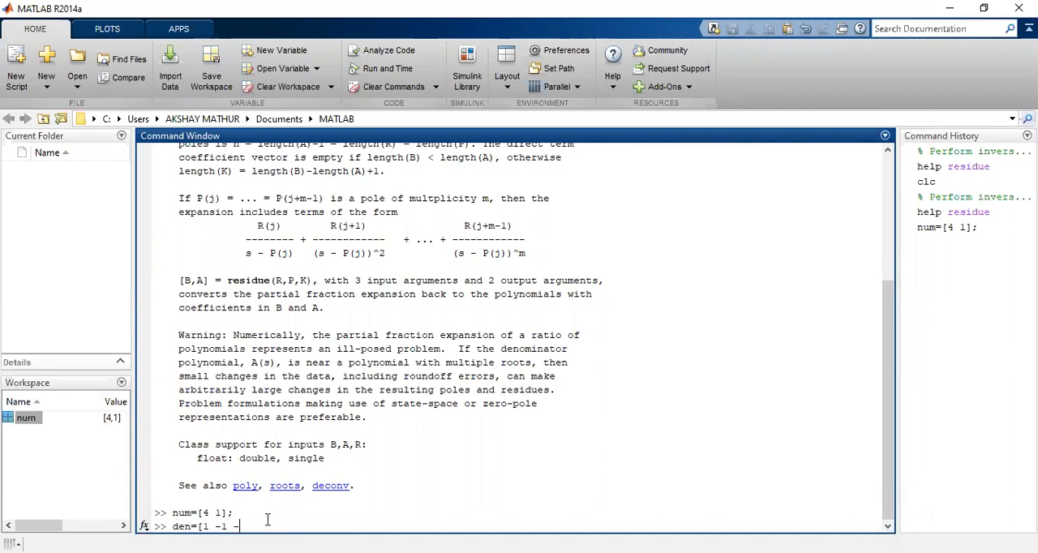
pyautogui.write('2]')
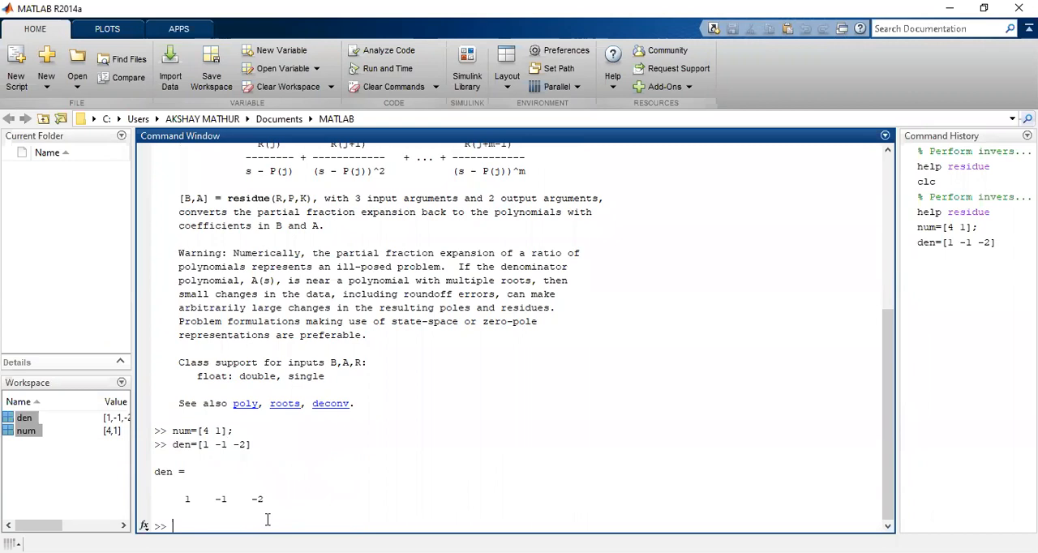
pyautogui.write('[')
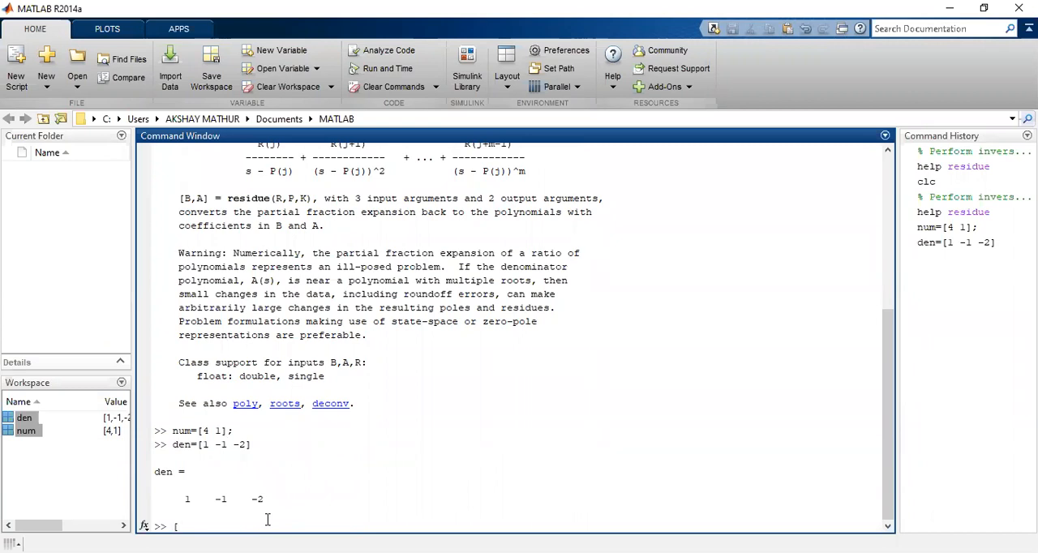
# Step: Run [r,p,k]=residue(num,den) to get residues, poles and direct term of T(z)
pyautogui.write('r')
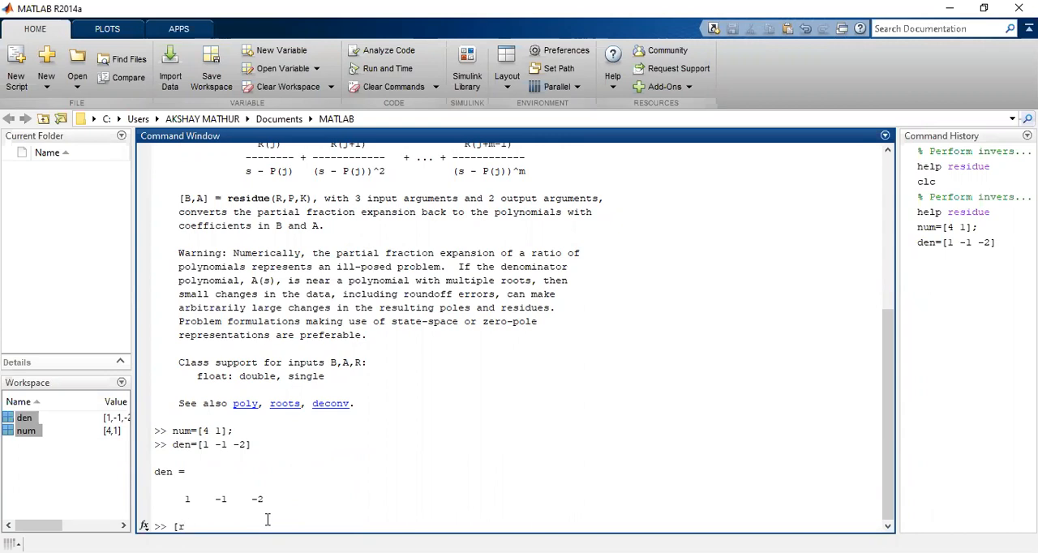
pyautogui.write(',p,k]=re')
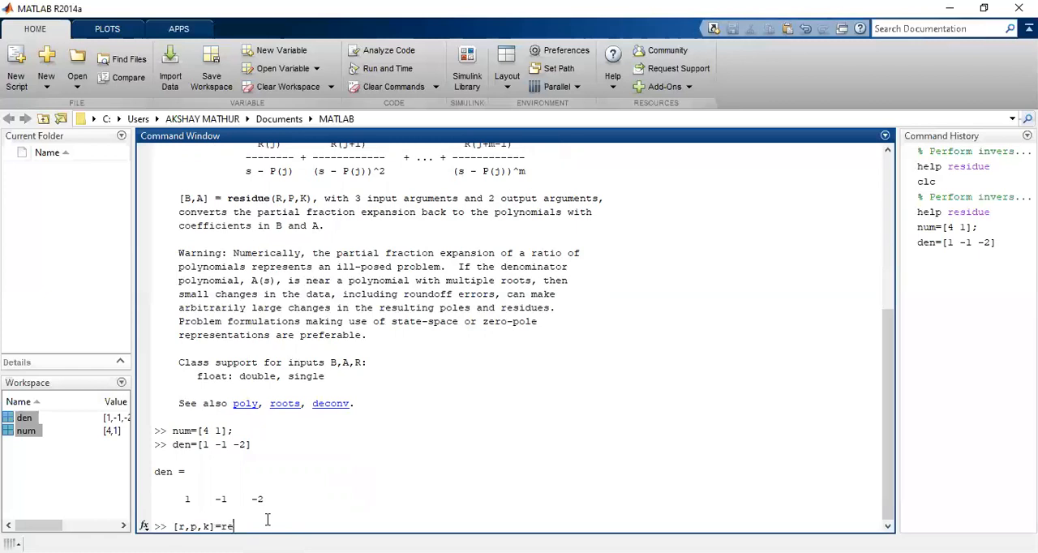
pyautogui.write('sidue')
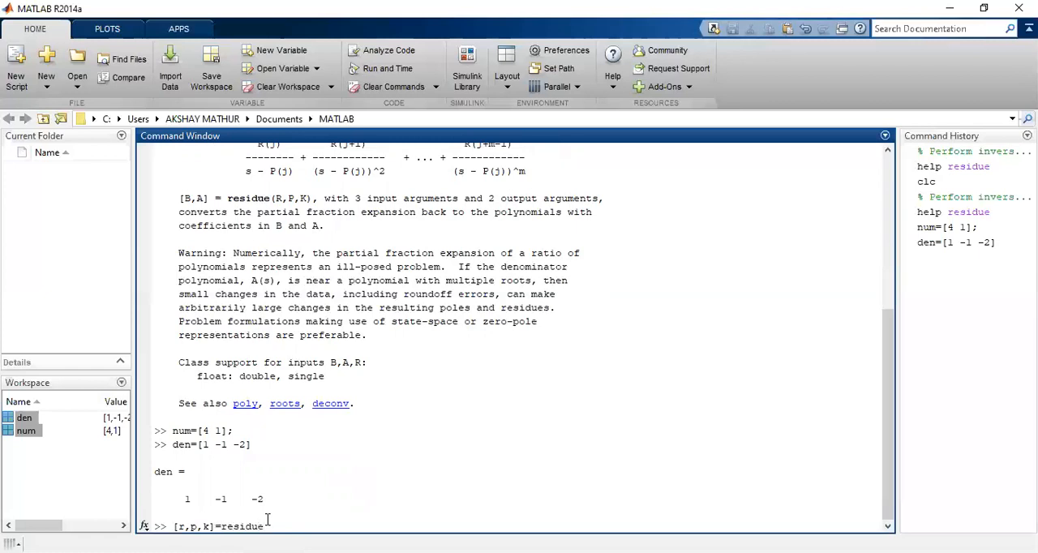
pyautogui.write('(')
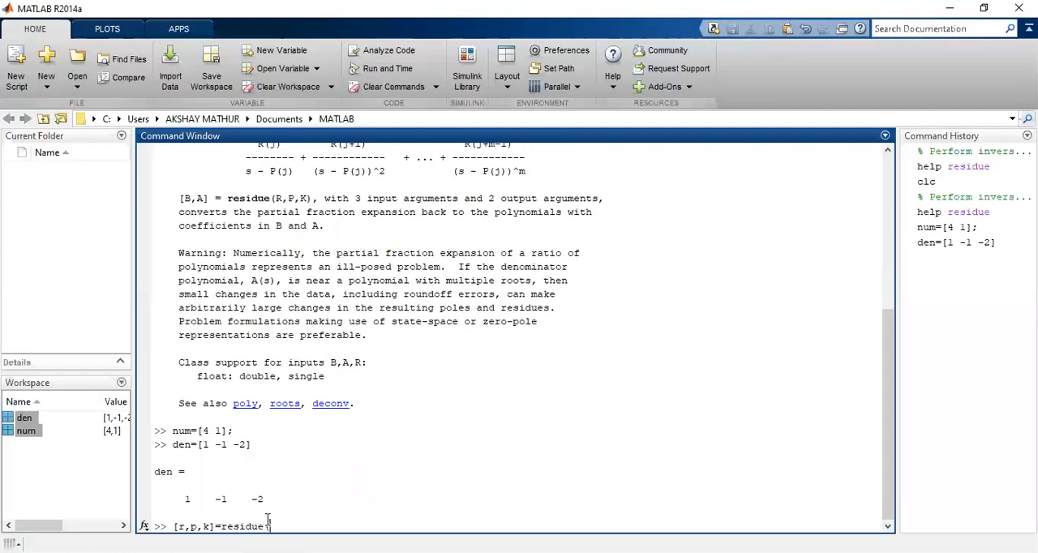
pyautogui.press('BackSpace')
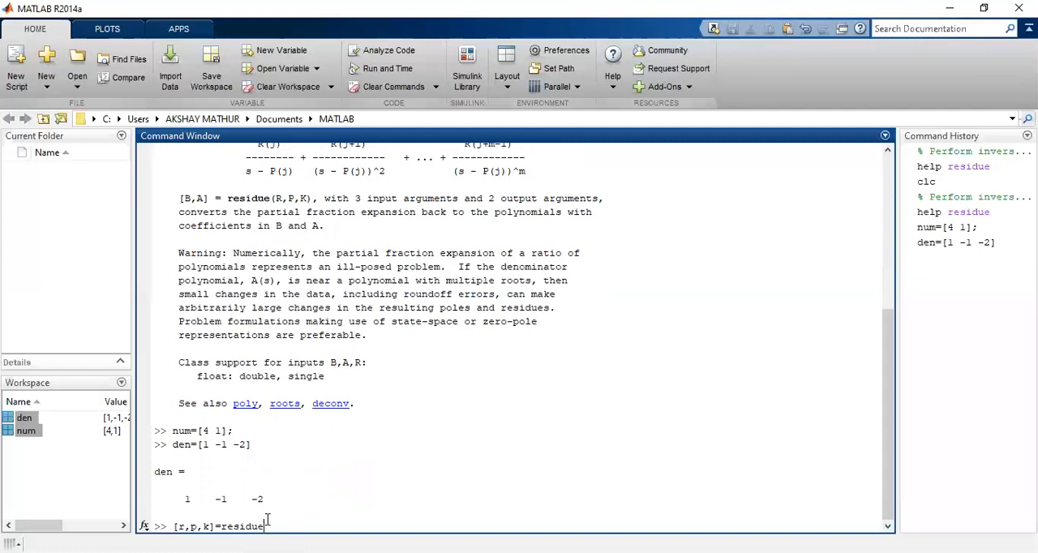
pyautogui.write('(')
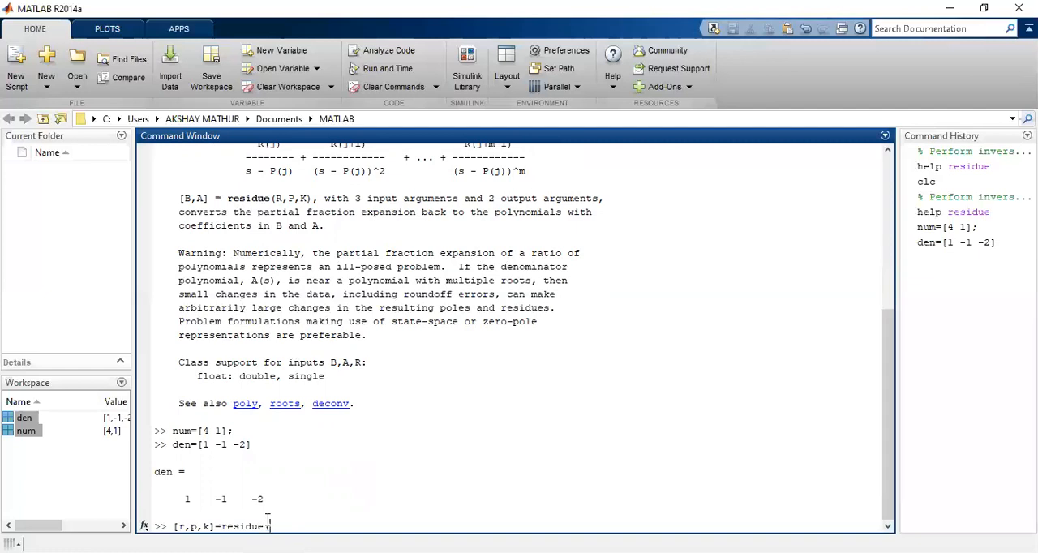
pyautogui.write('(n')
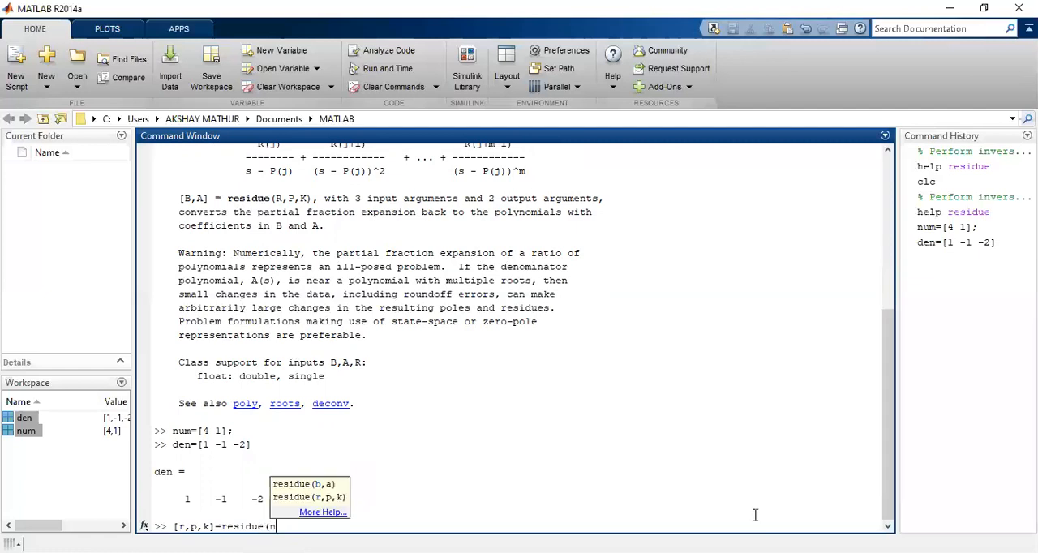
pyautogui.write('um,')
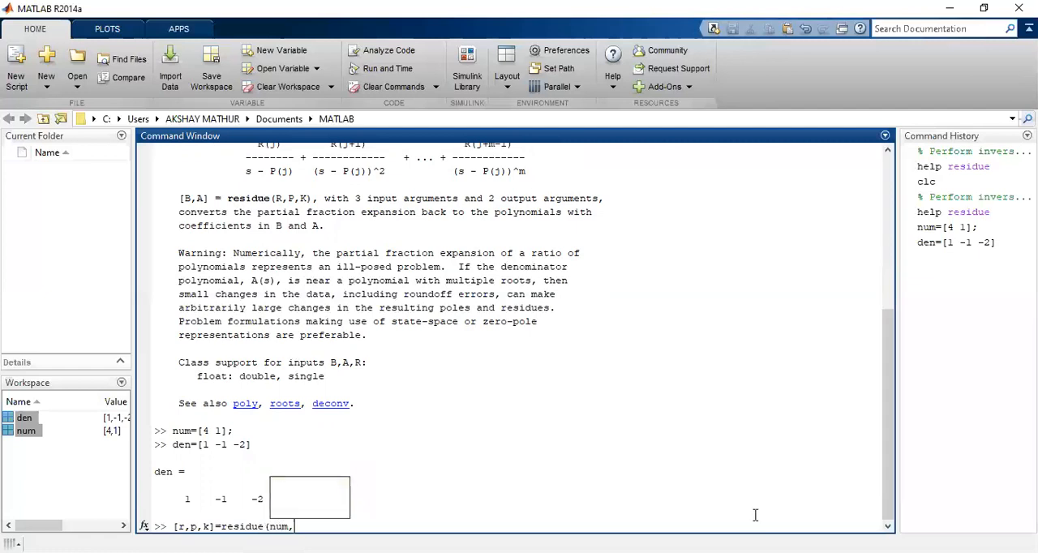
pyautogui.write('den')
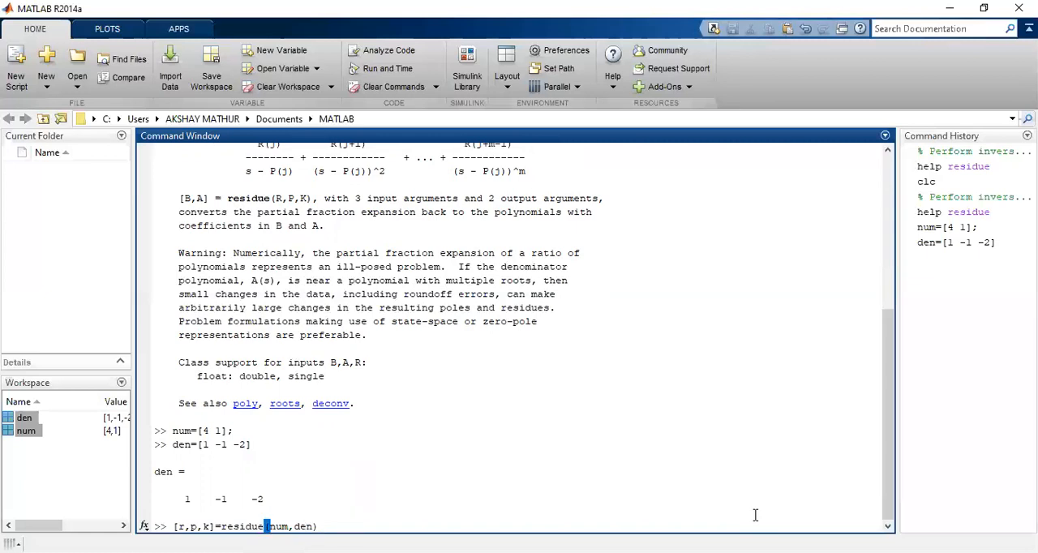
pyautogui.press('Return')
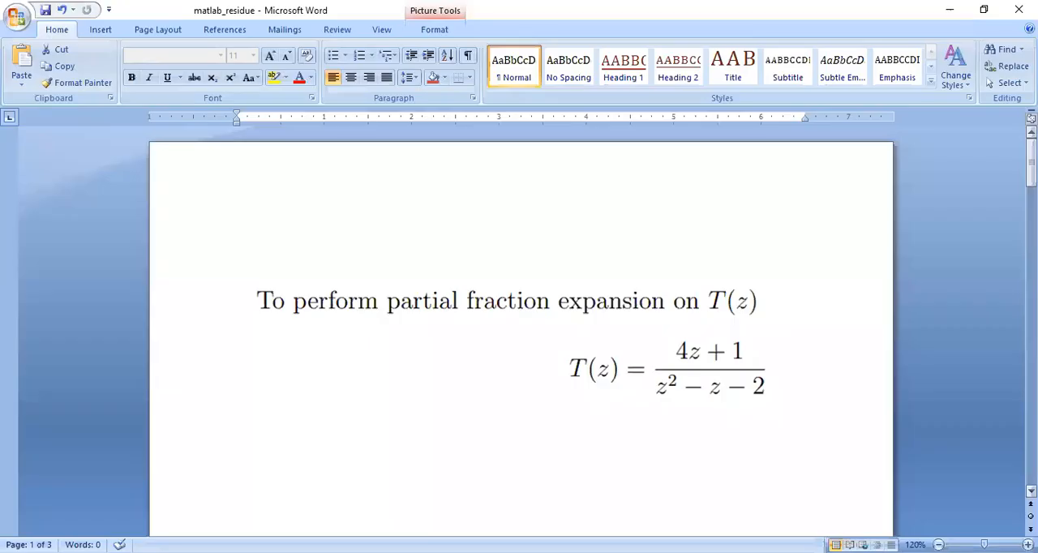
# Step: Scroll the Word notes to the expected result T(z) = 3/(z−2) + 1/(z+1)
pyautogui.scroll(-3)
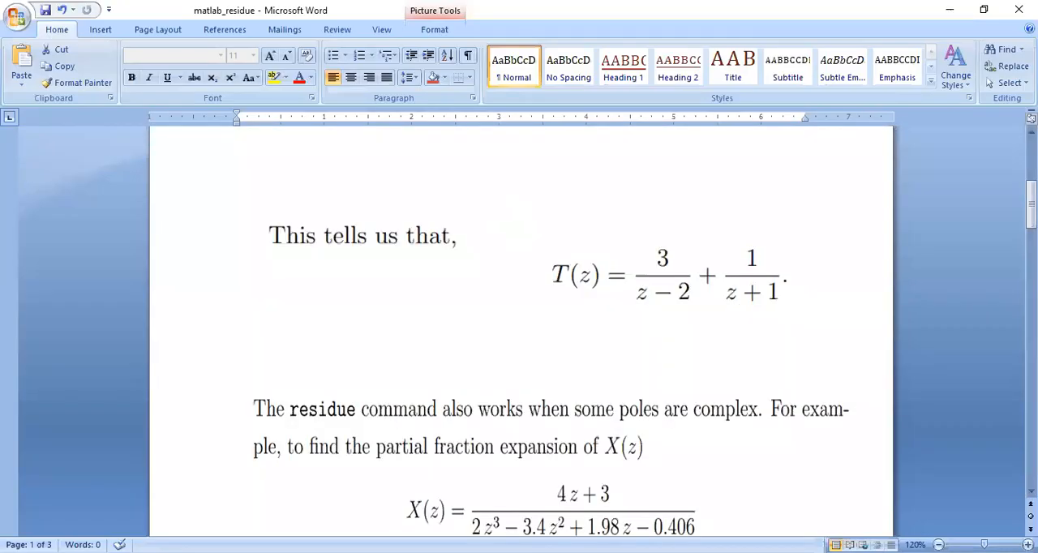
pyautogui.scroll(3)
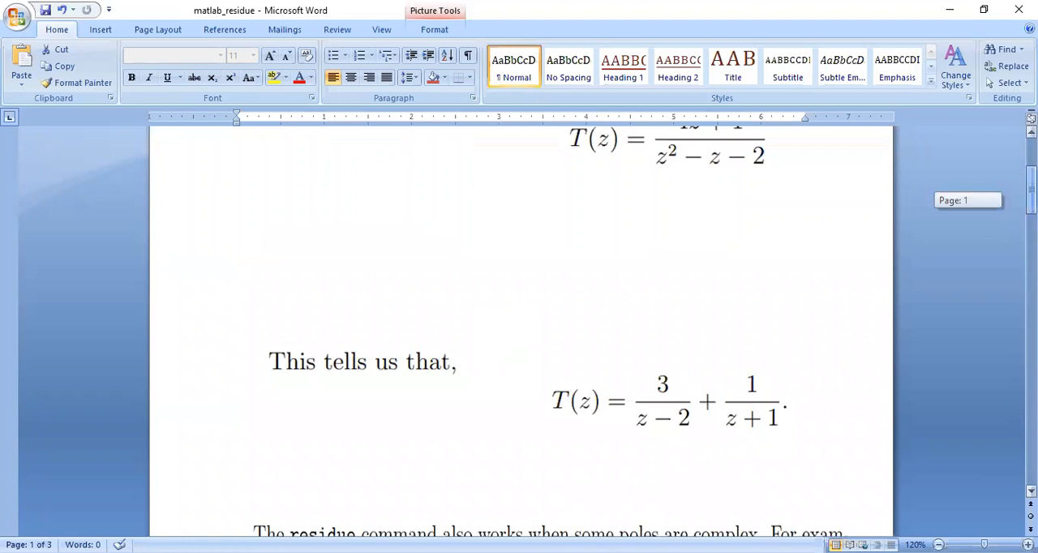
pyautogui.scroll(3)
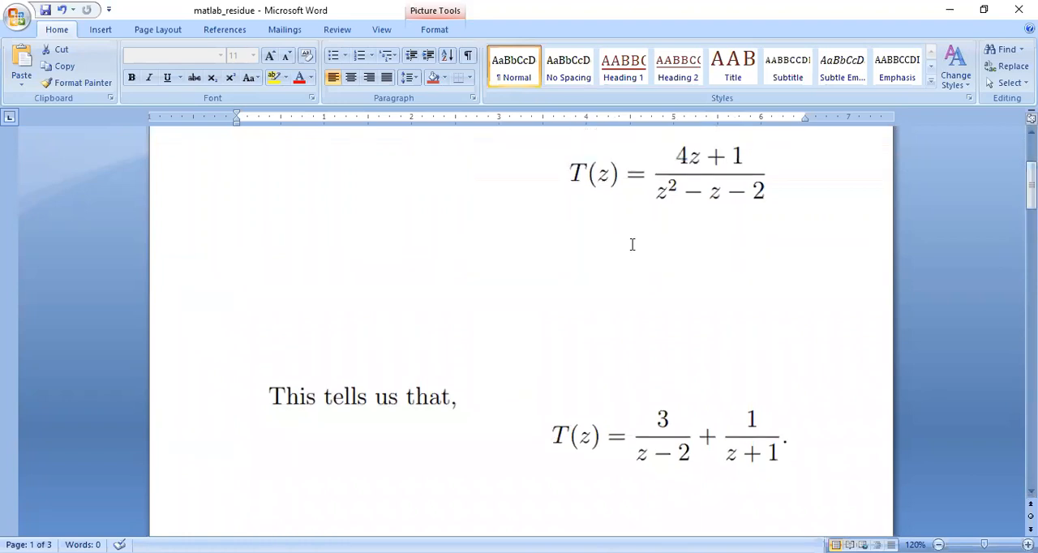
pyautogui.moveTo(765, 209)
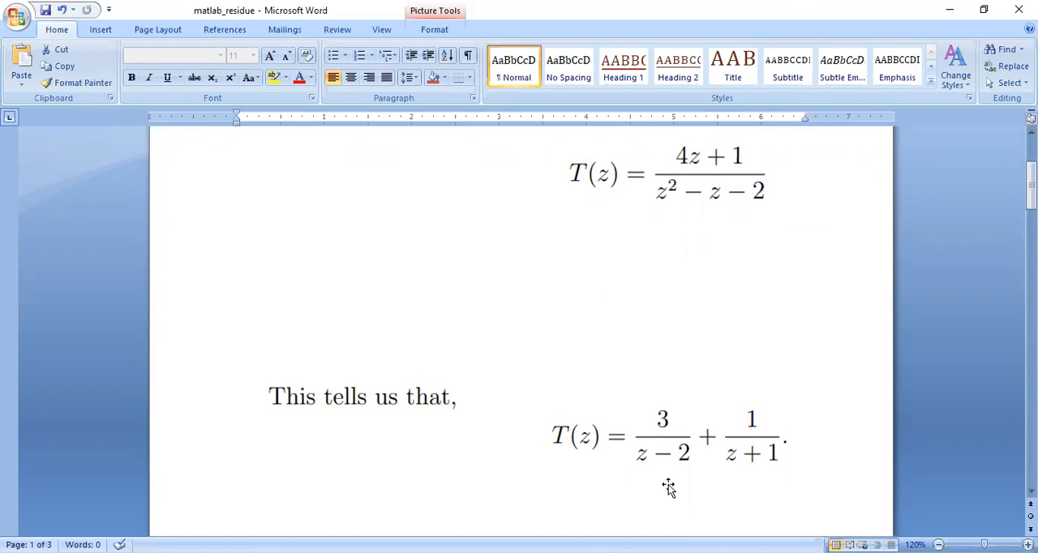
pyautogui.moveTo(756, 405)
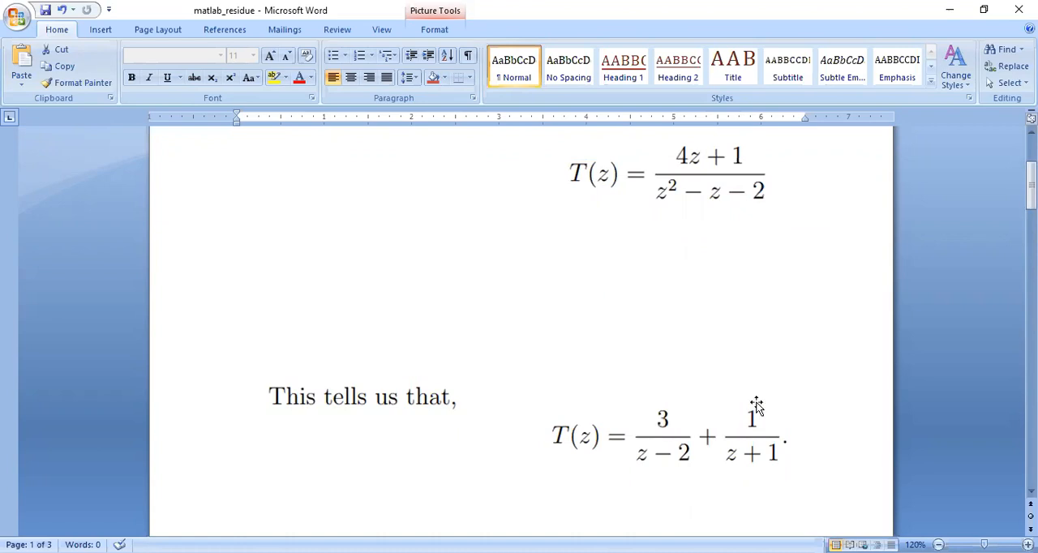
pyautogui.moveTo(756, 406)
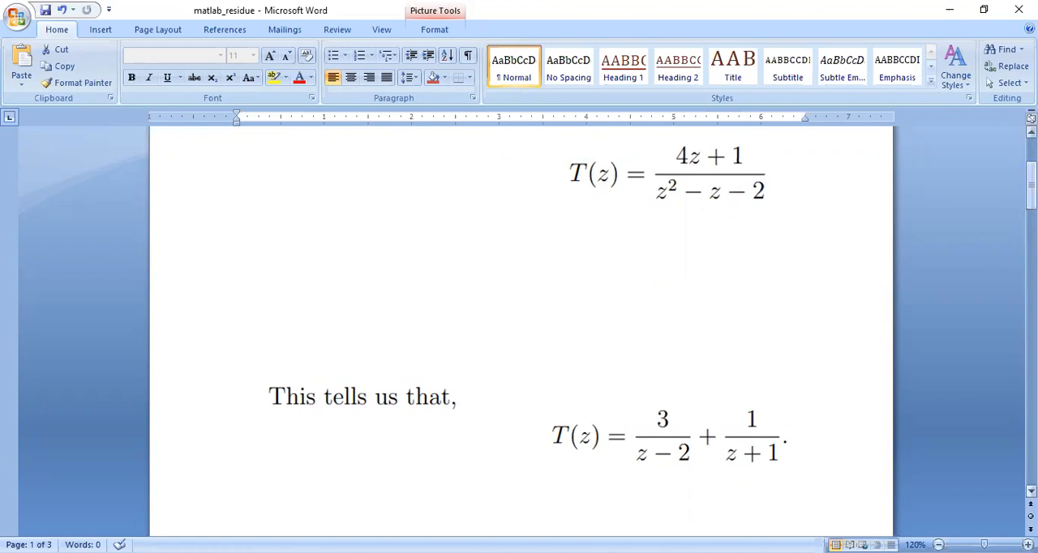
# Step: Scroll past the complex-pole X(z) example to the repeated-pole T(z) = (2z+1)/(z³+5z²+8z+4)
pyautogui.scroll(3)
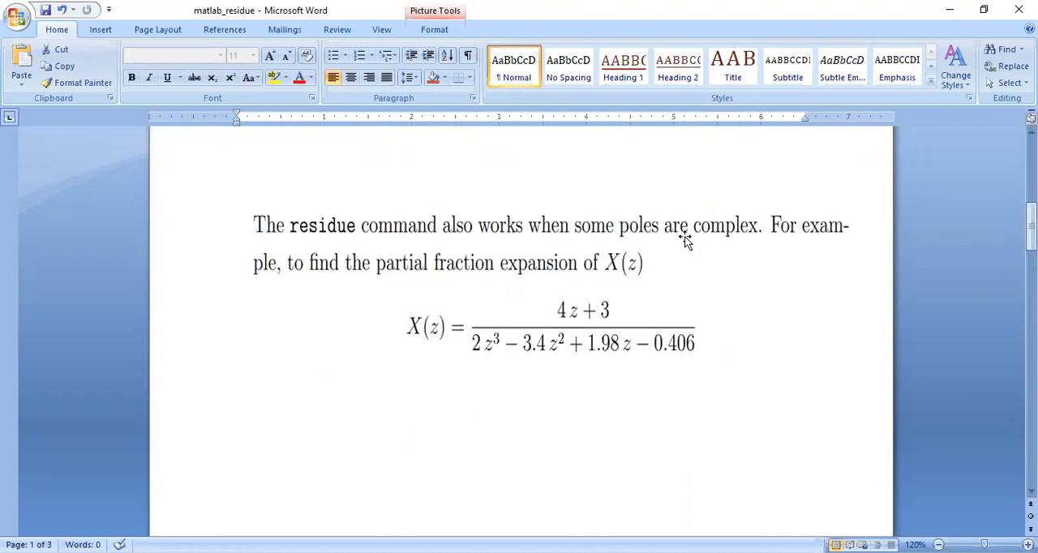
pyautogui.moveTo(707, 370)
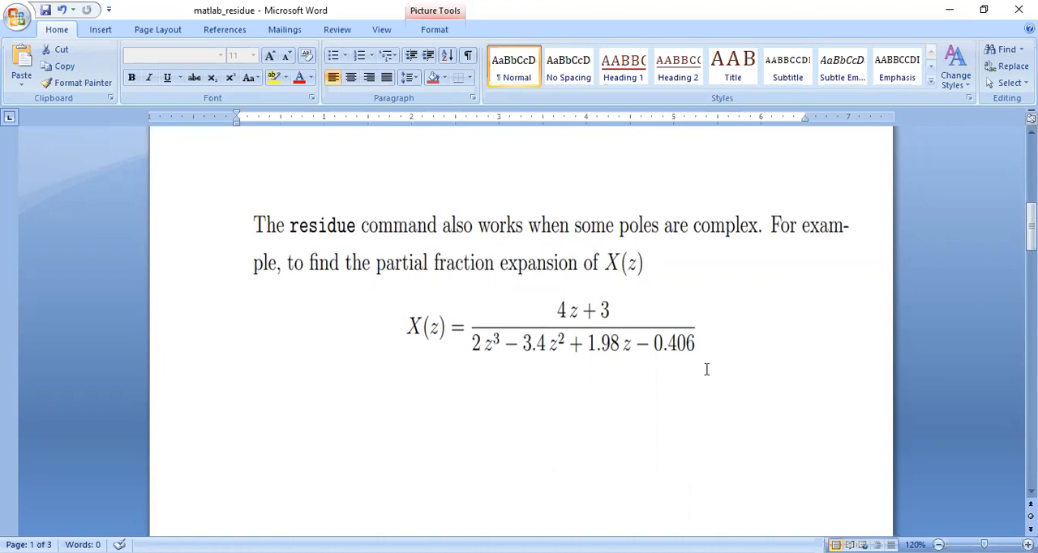
pyautogui.moveTo(720, 360)
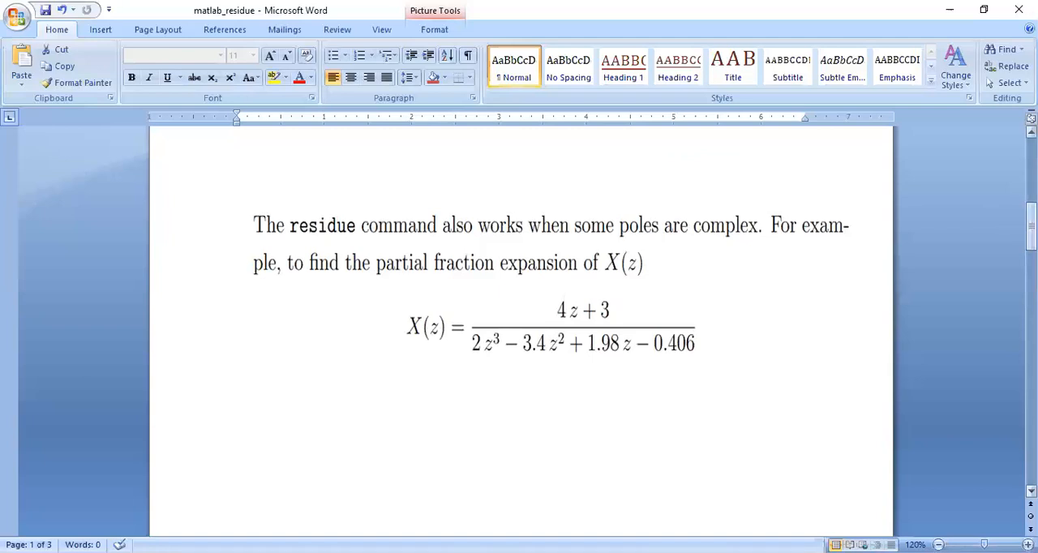
pyautogui.scroll(-3)
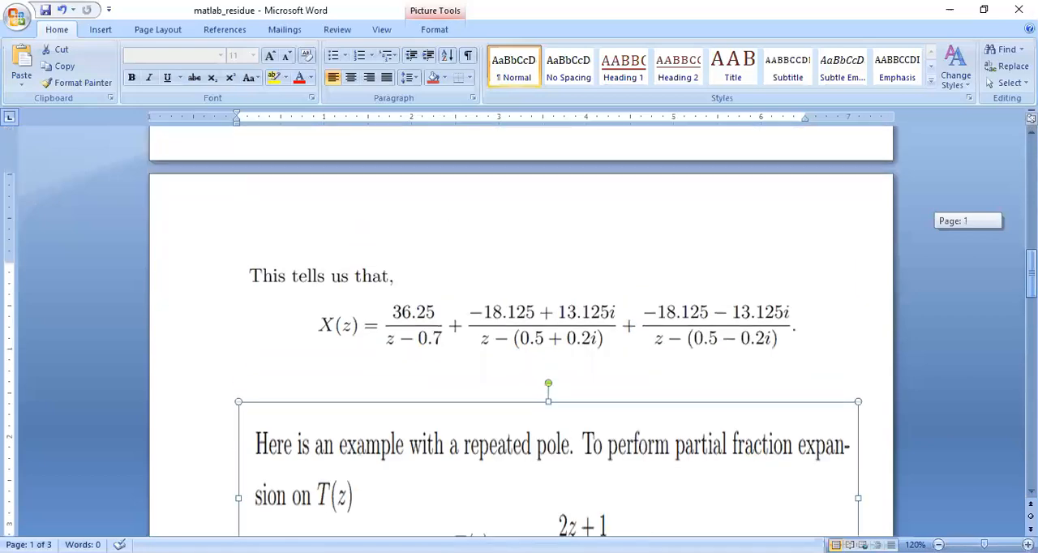
pyautogui.click(806, 354)
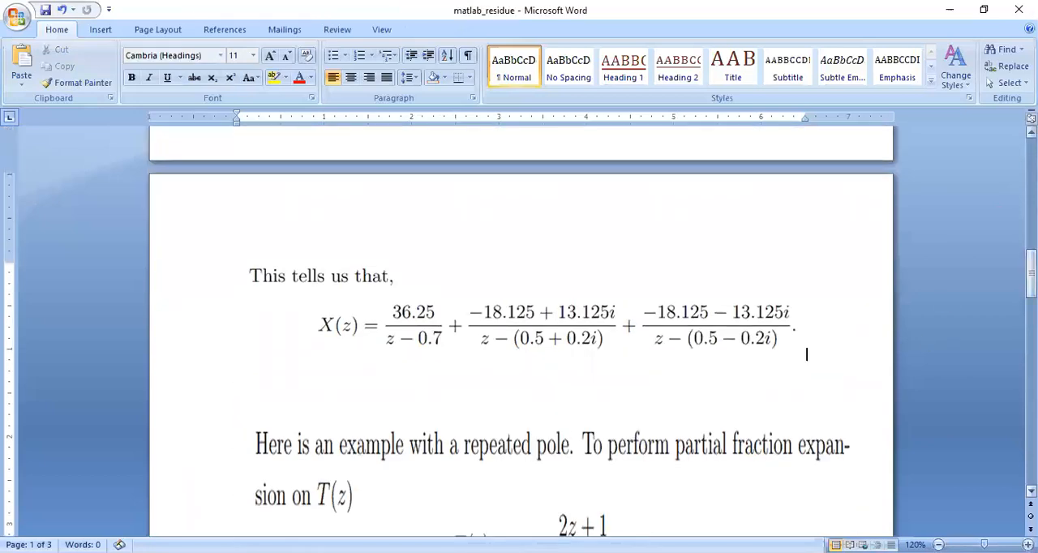
pyautogui.scroll(-3)
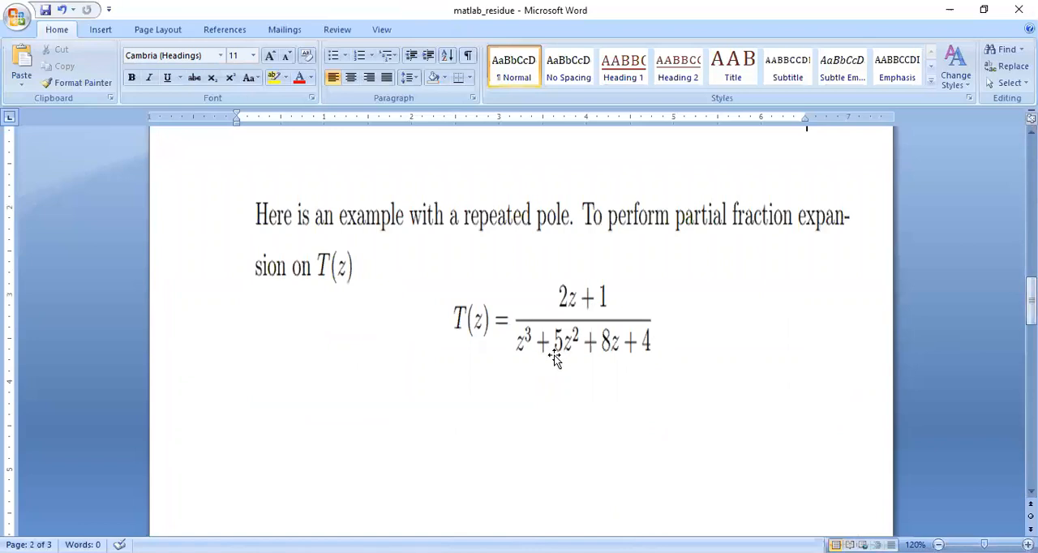
pyautogui.moveTo(733, 327)
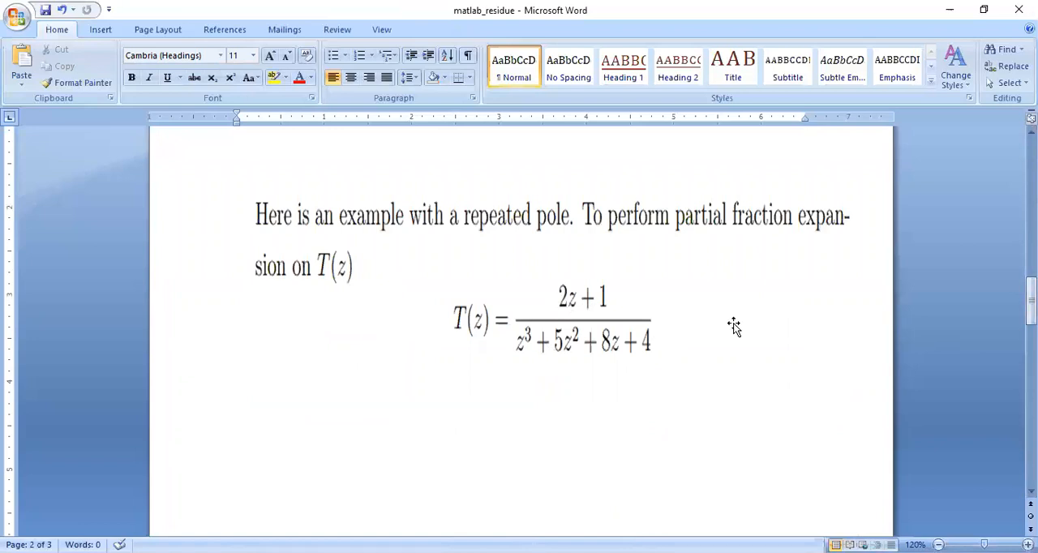